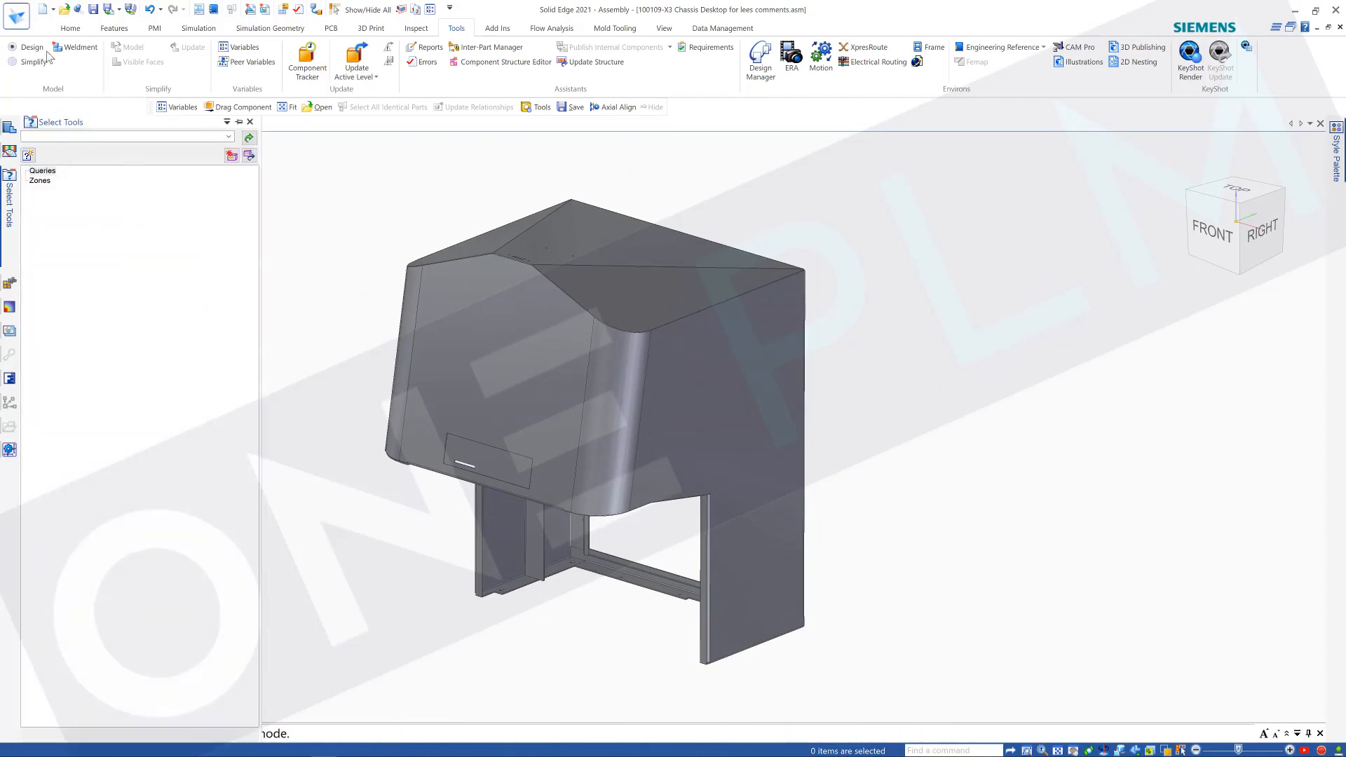
- Dismiss the component search without running it
click(69, 28)
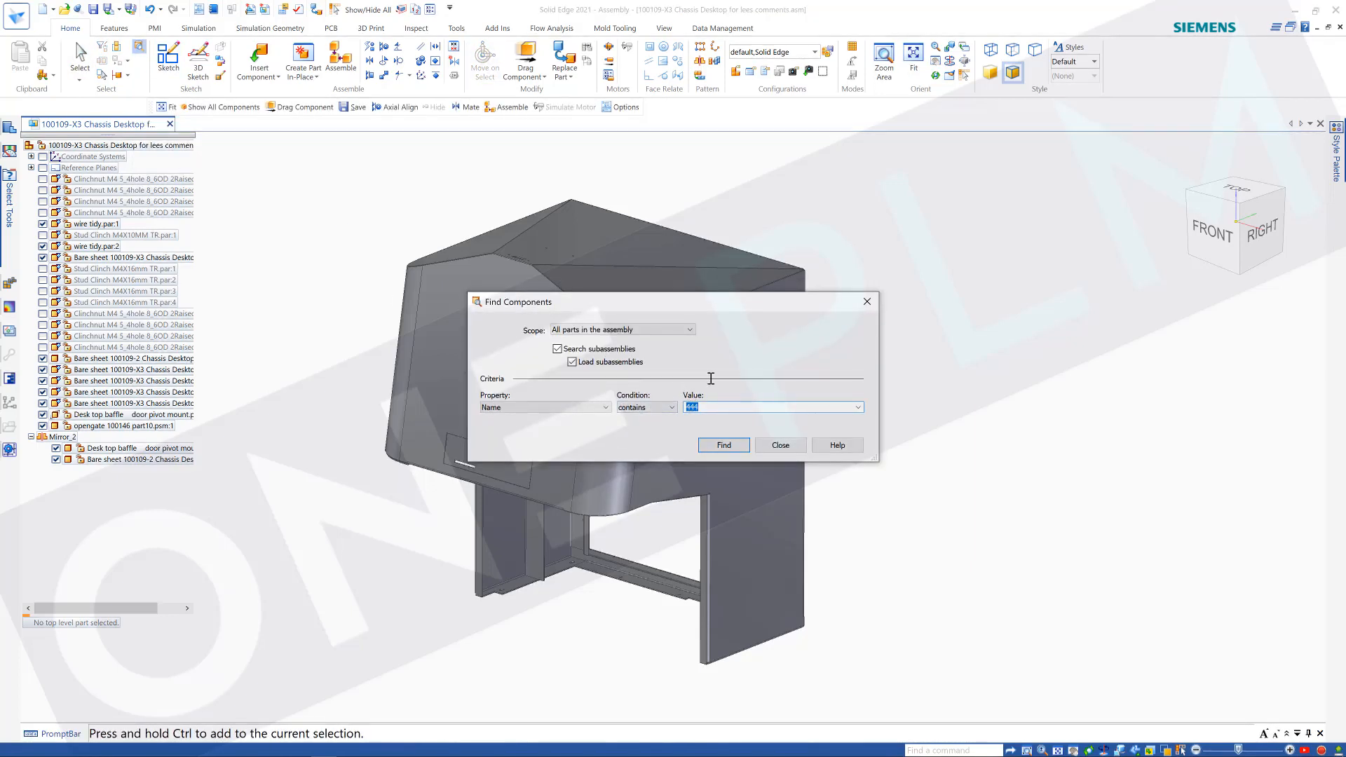
click(779, 445)
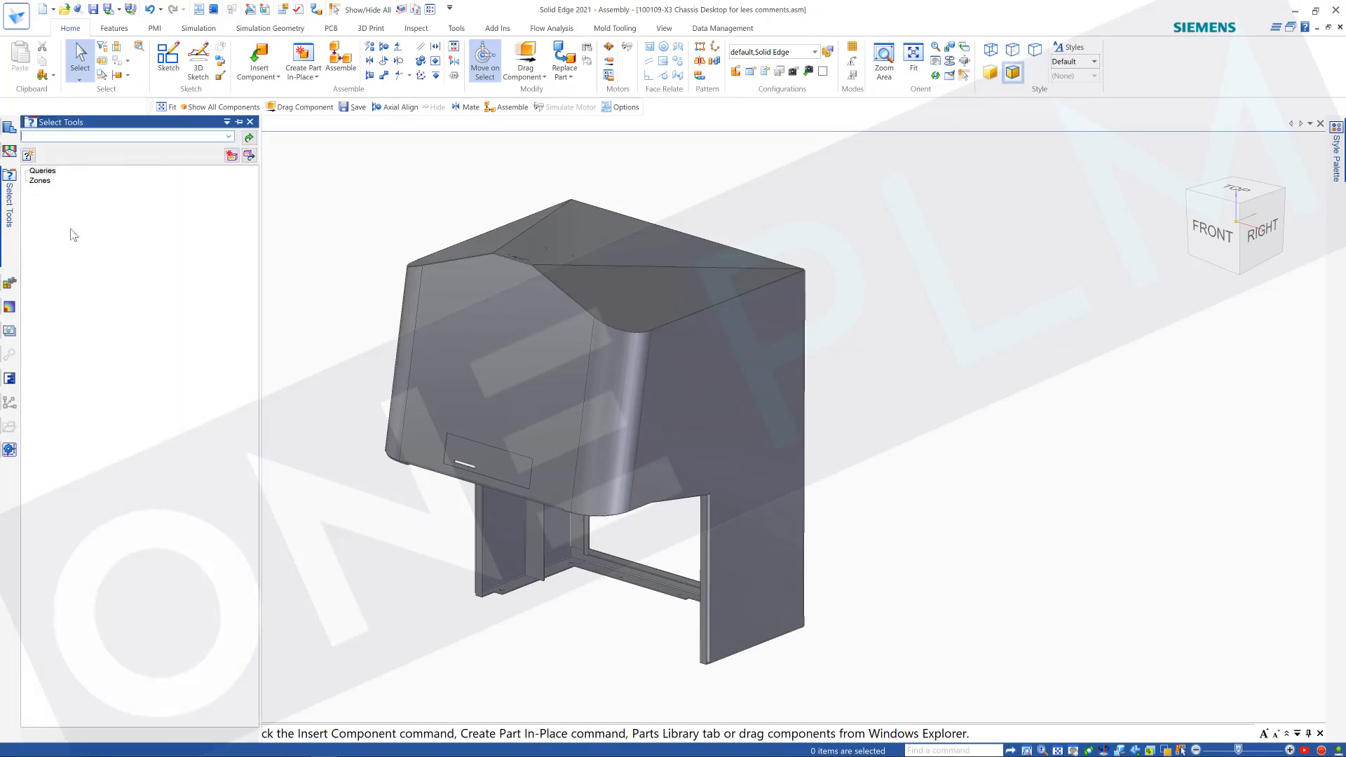
mouse_move(28, 156)
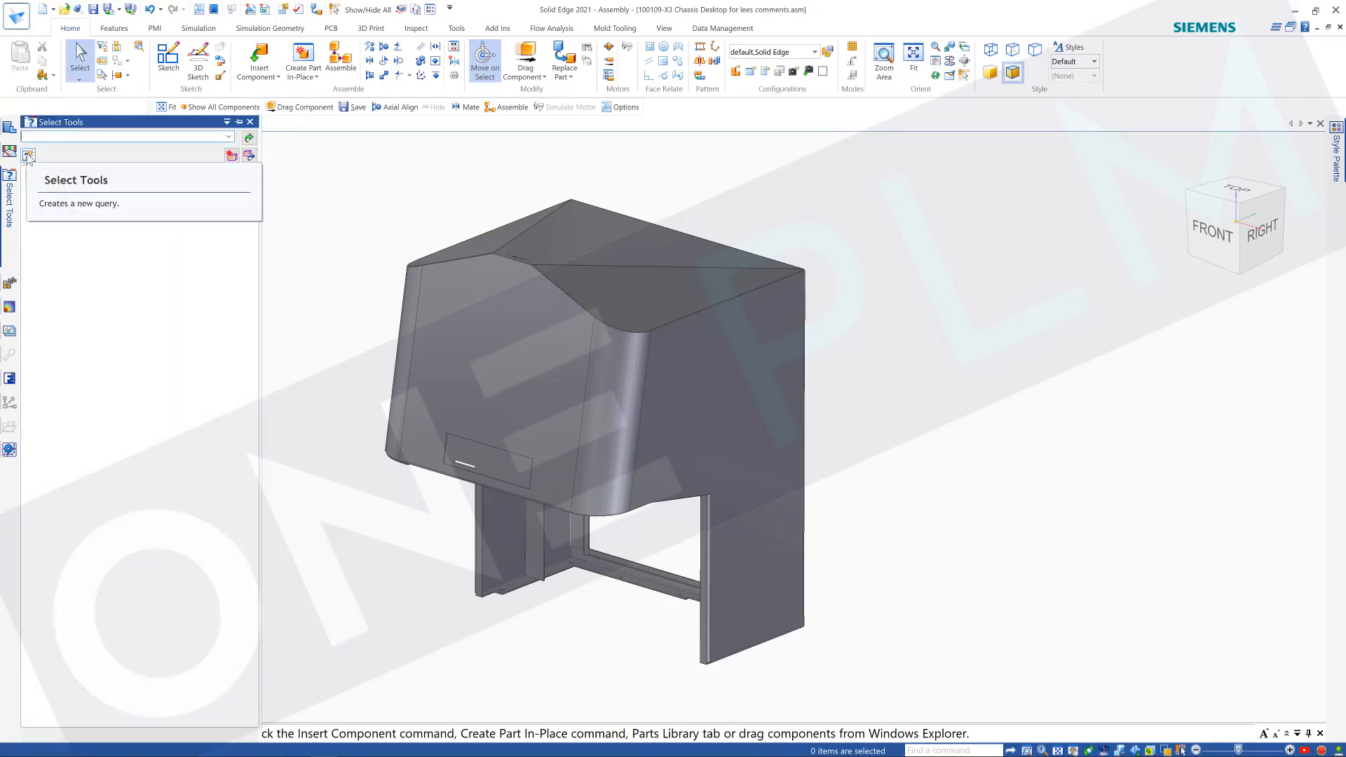
- Create query 'Steel Type' matching Material containing 'stainless' and save it
click(28, 156)
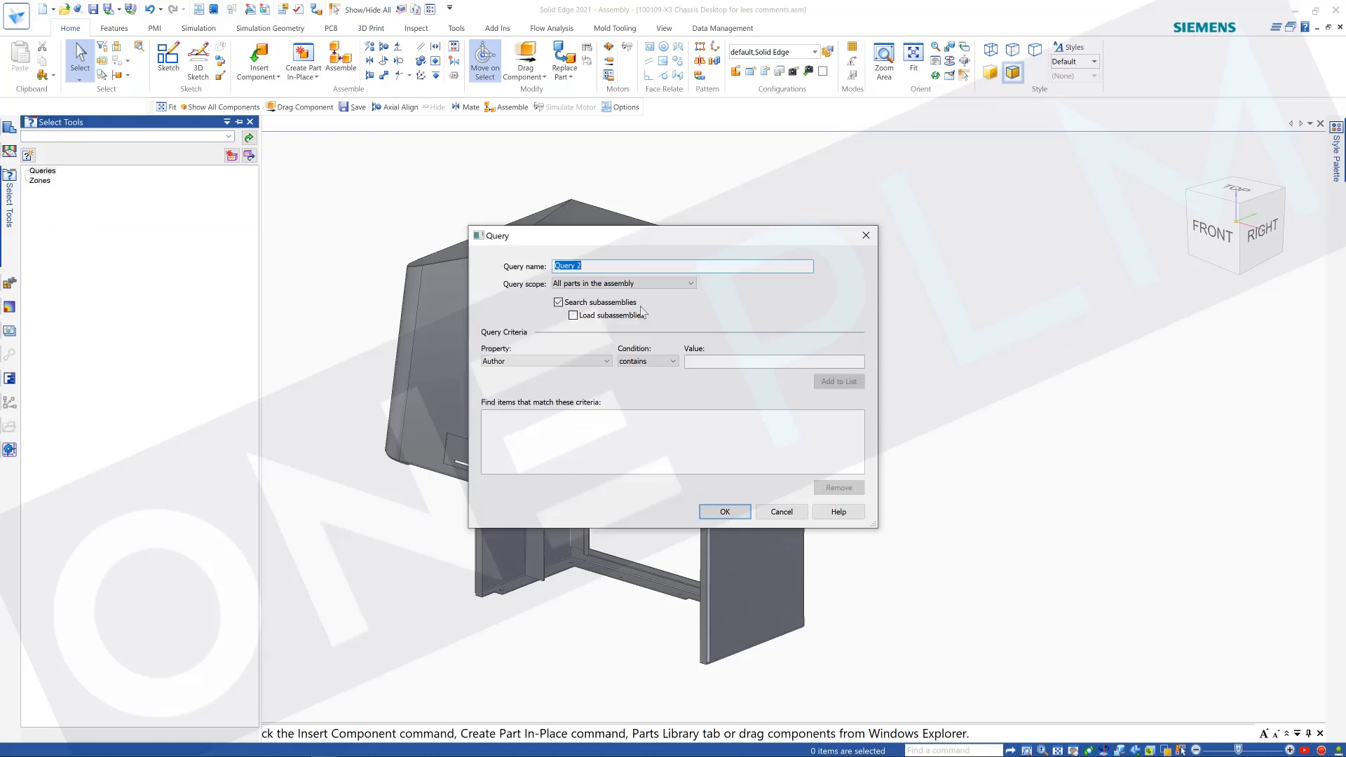
mouse_move(719, 323)
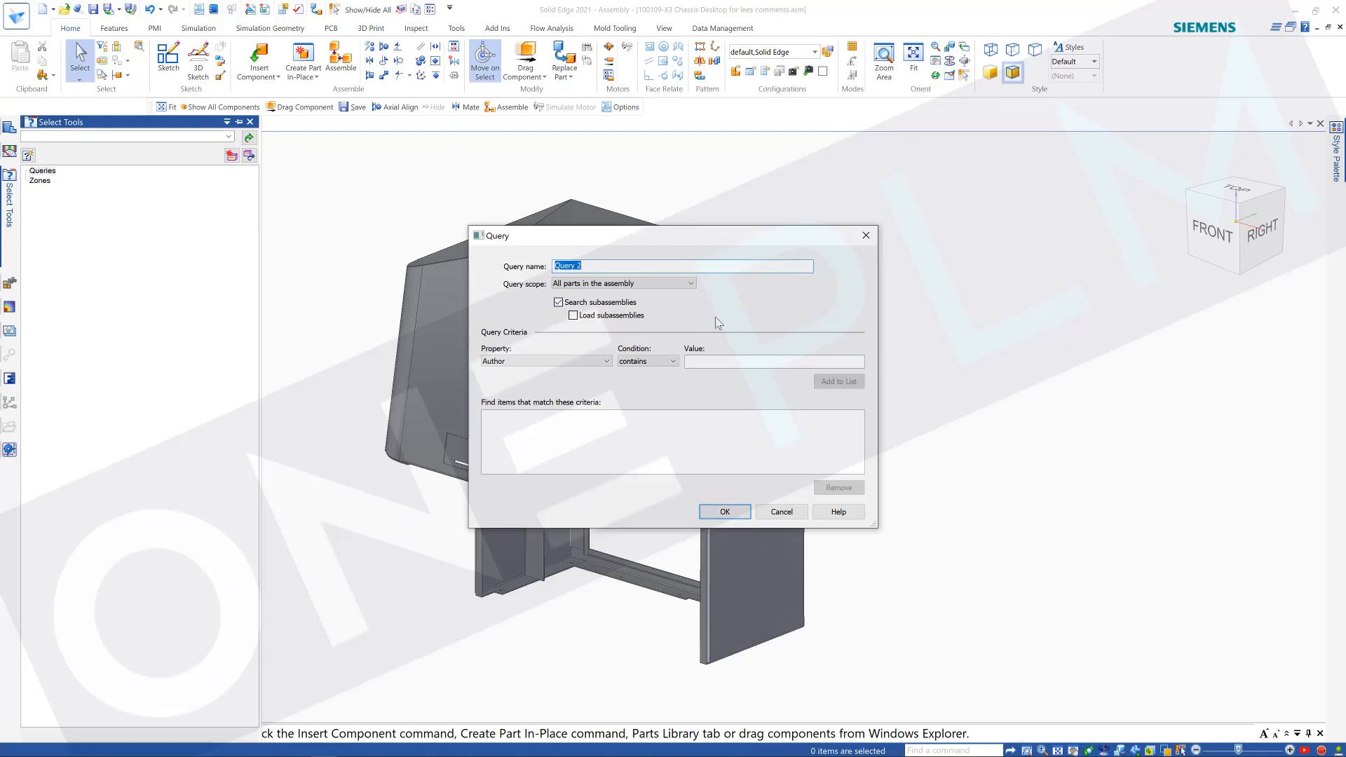
text(Steel Type)
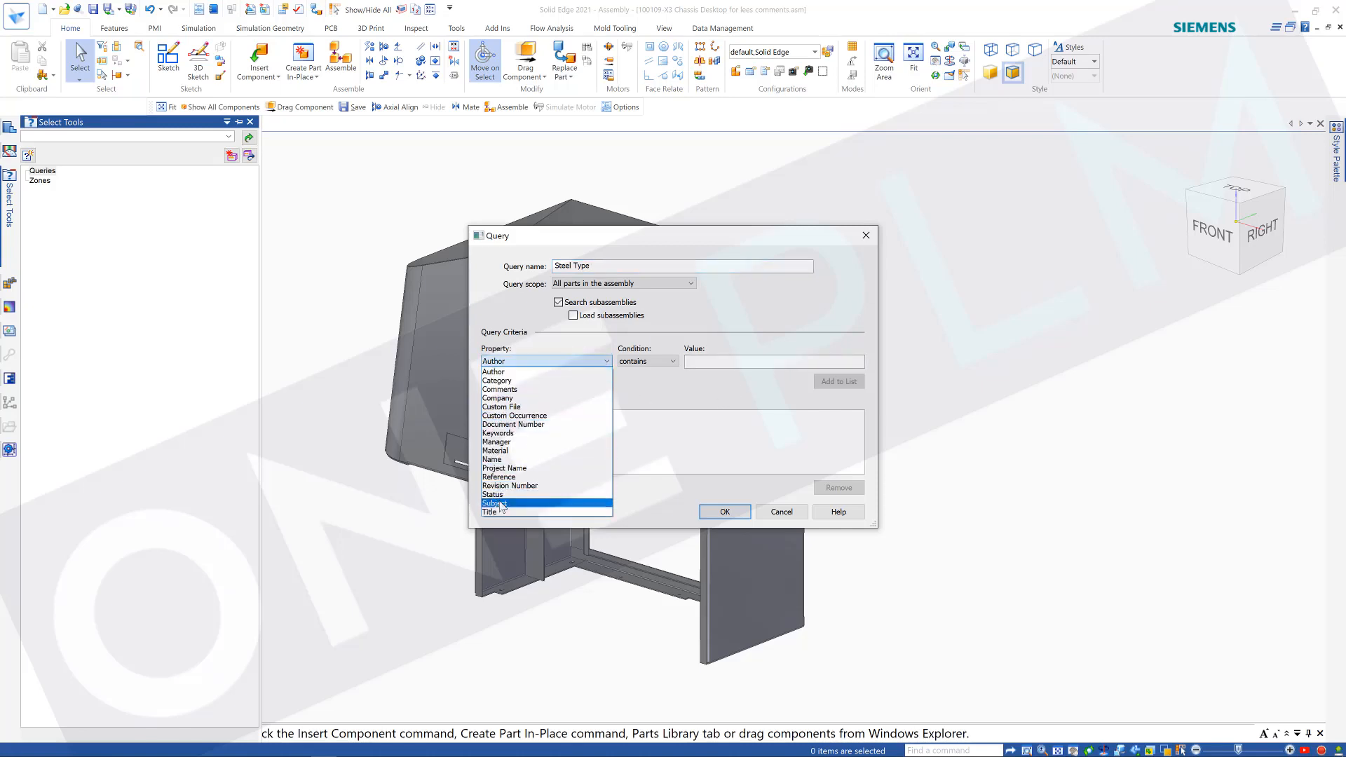
click(495, 451)
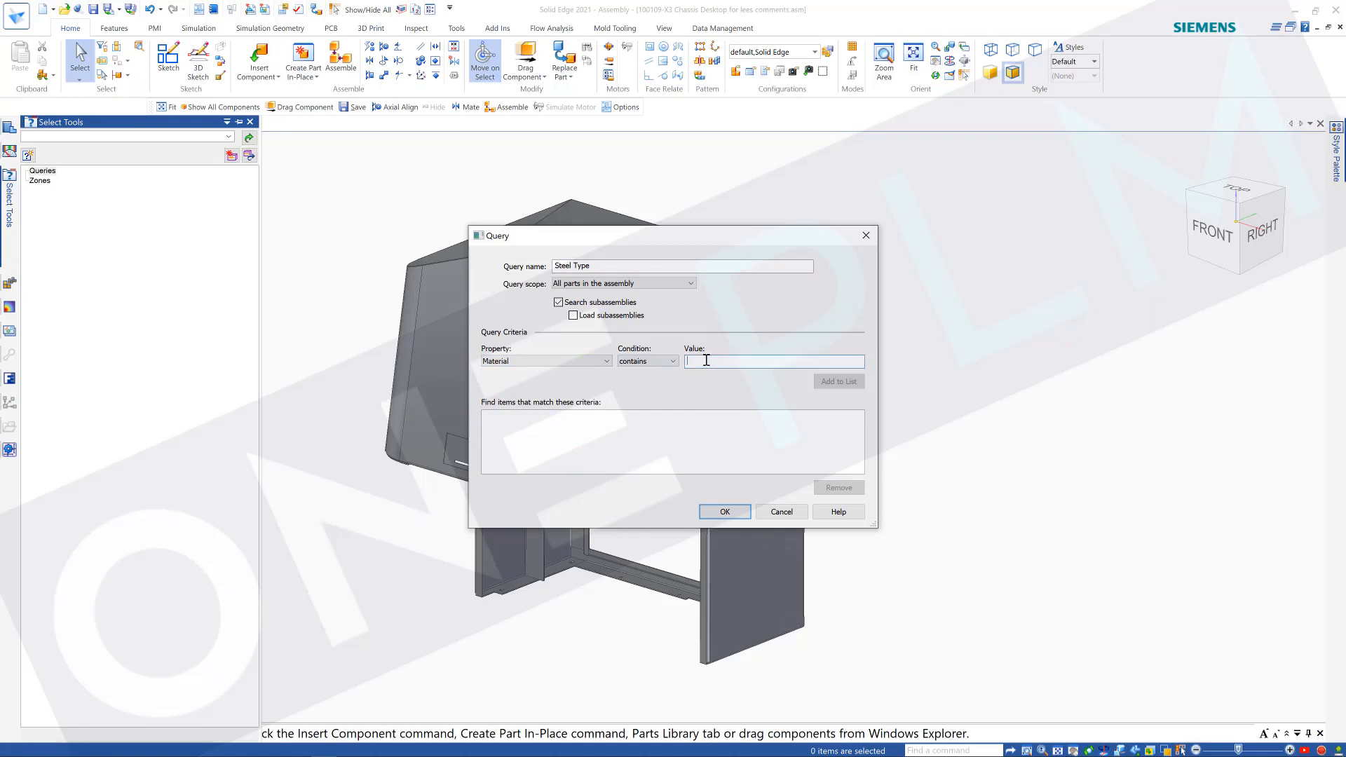
text(stainless)
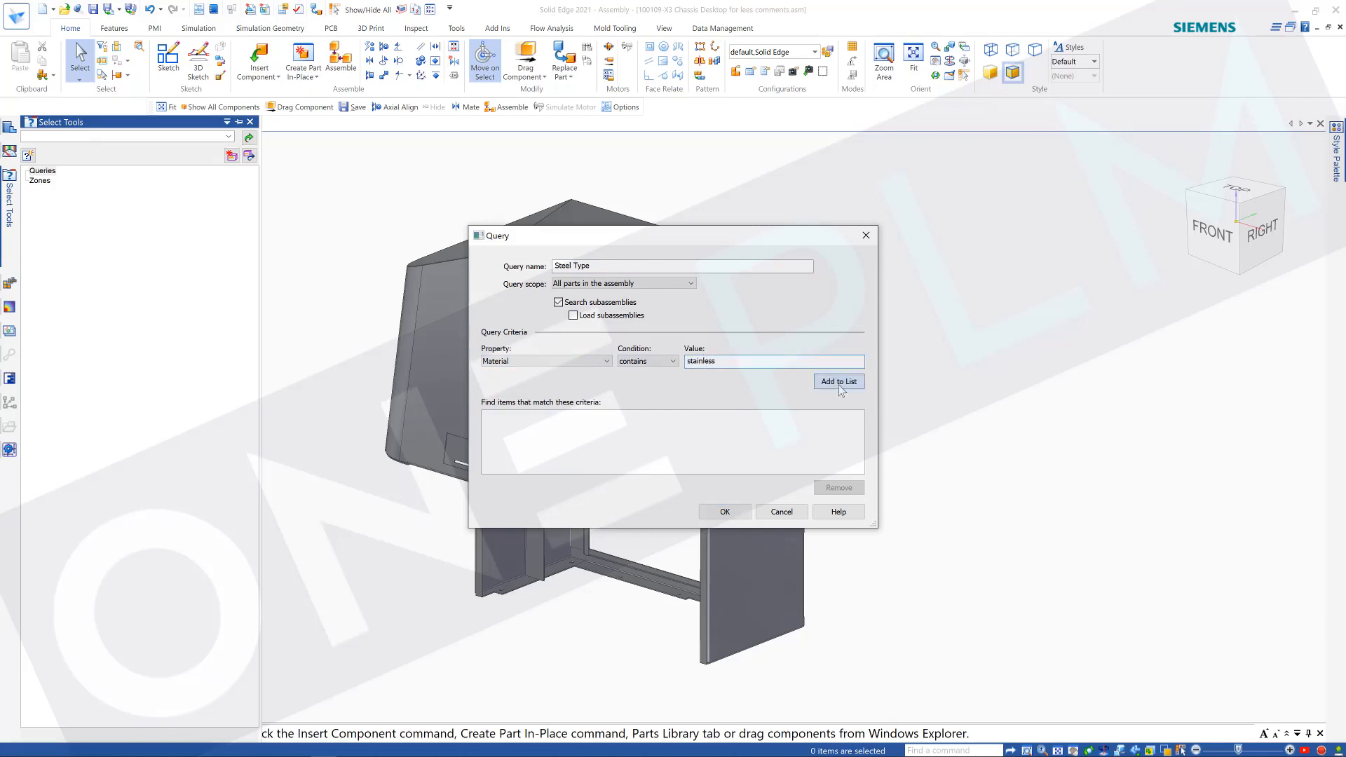
click(838, 382)
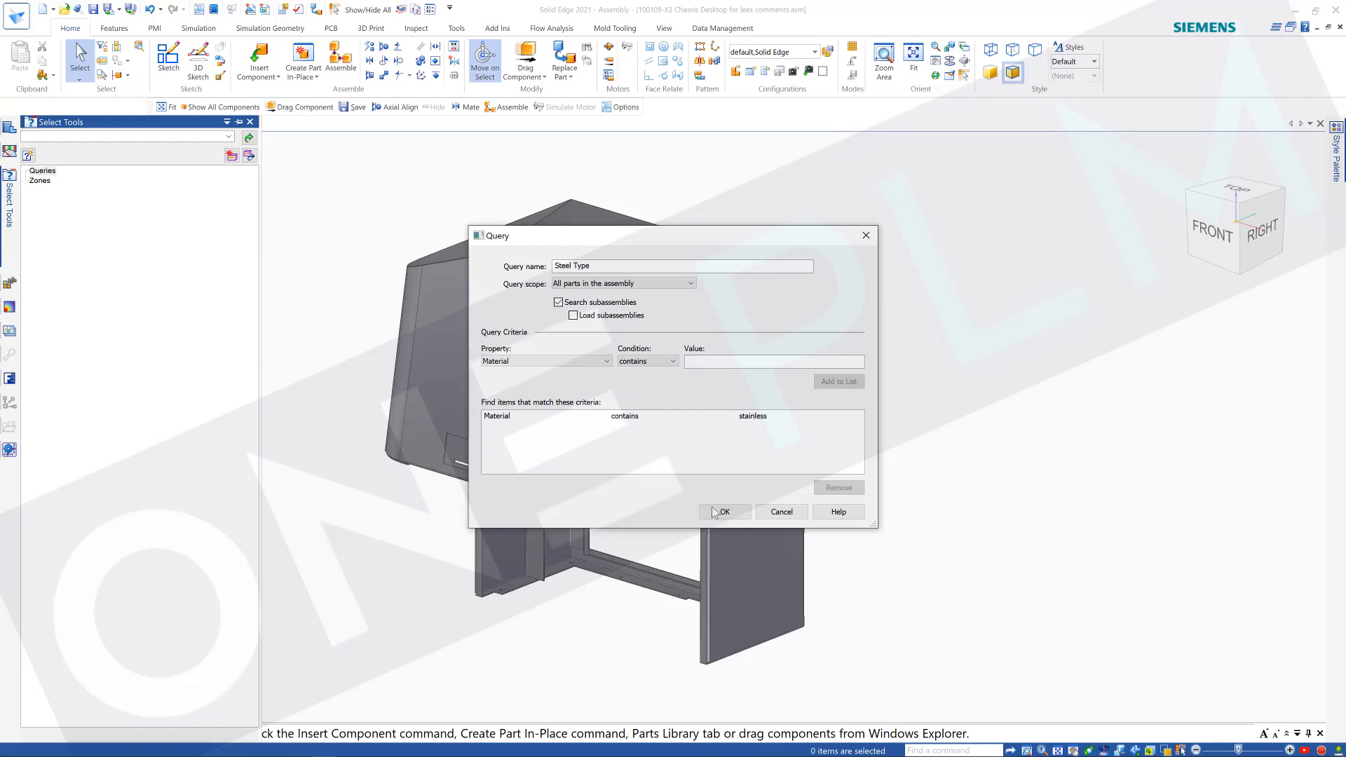
click(723, 511)
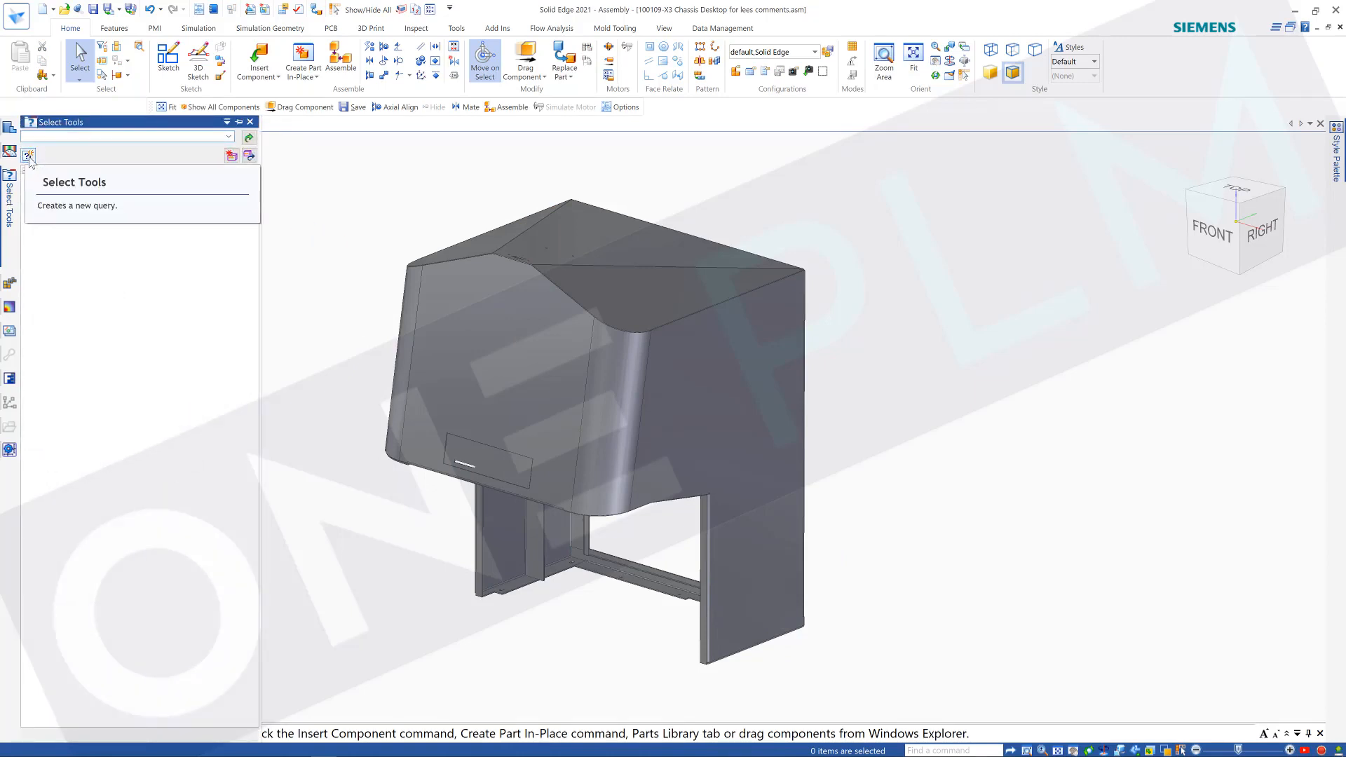
- Create query 'Material Thickness' matching custom property Material Thickness containing 1.6 and save it
click(28, 156)
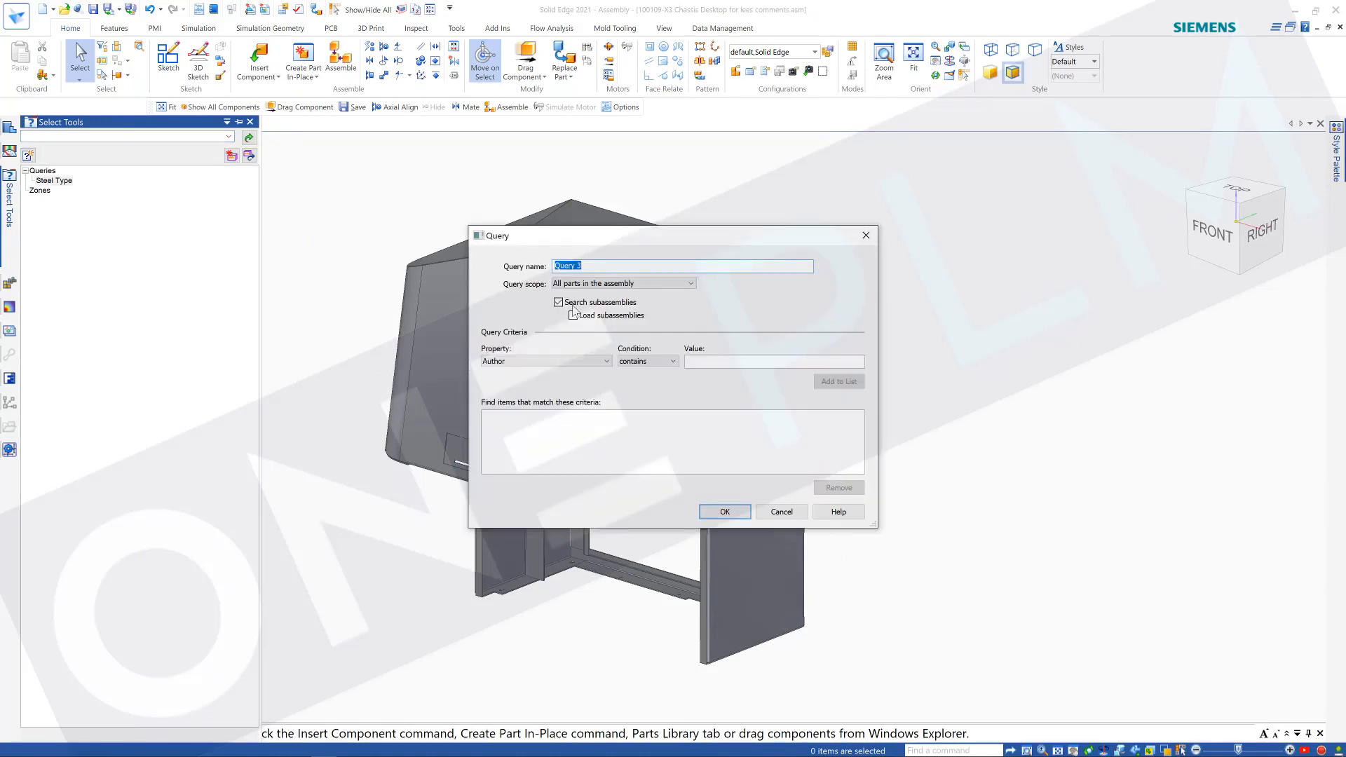
text(Material Thickness)
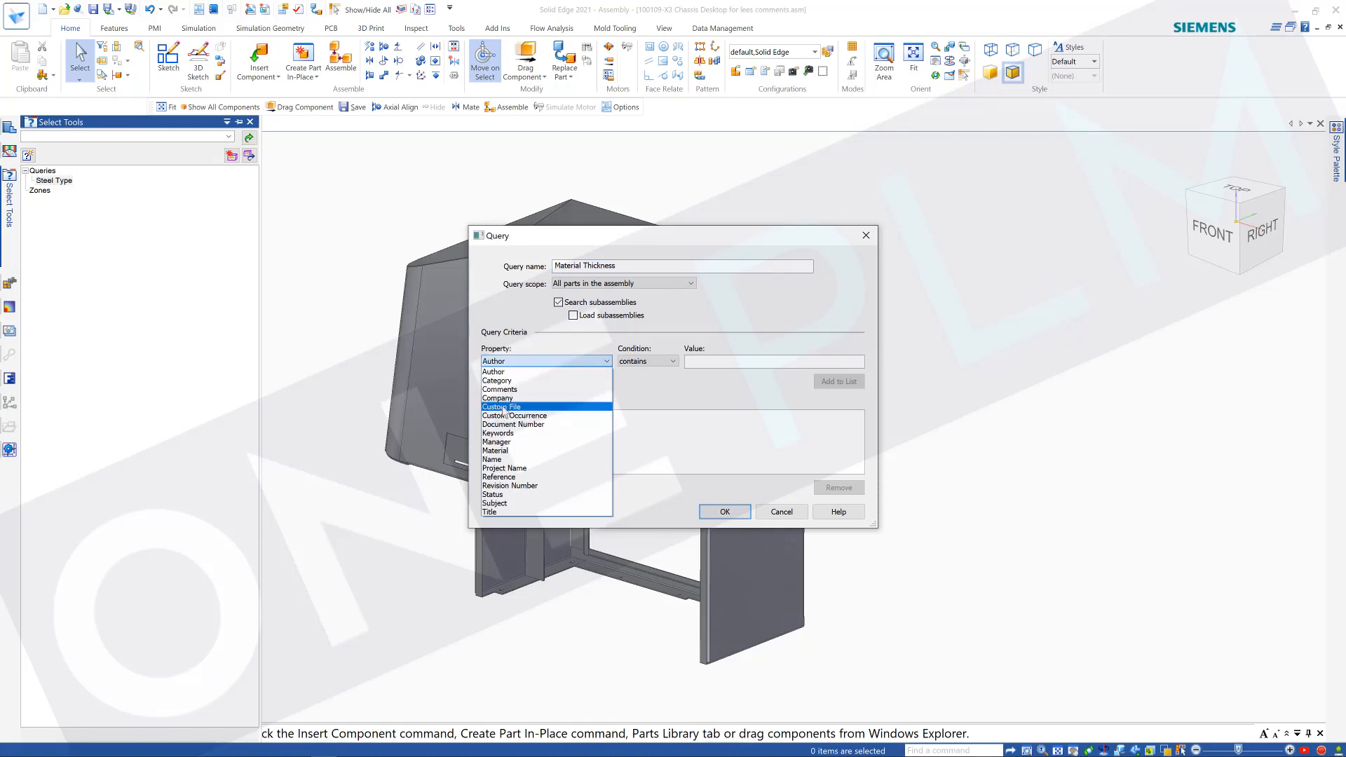
click(501, 406)
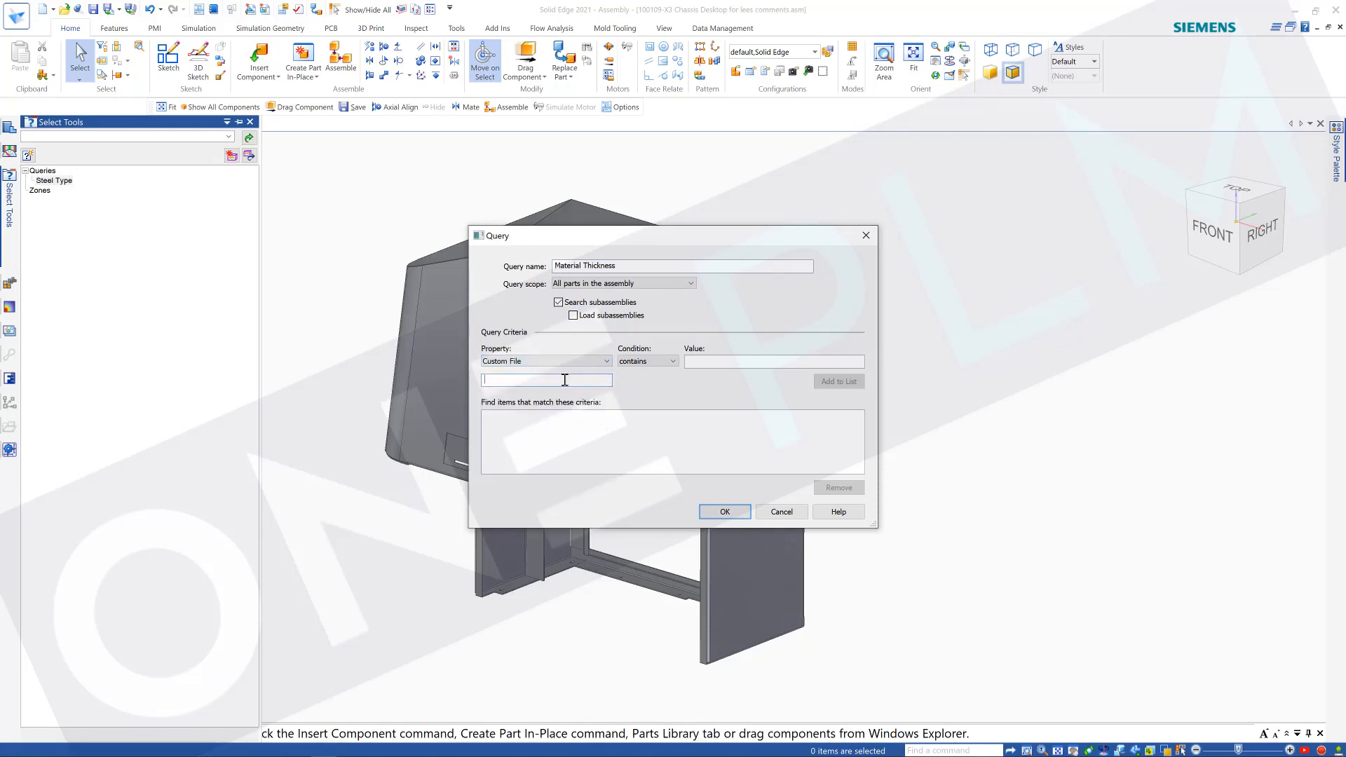
text(Material Thickness)
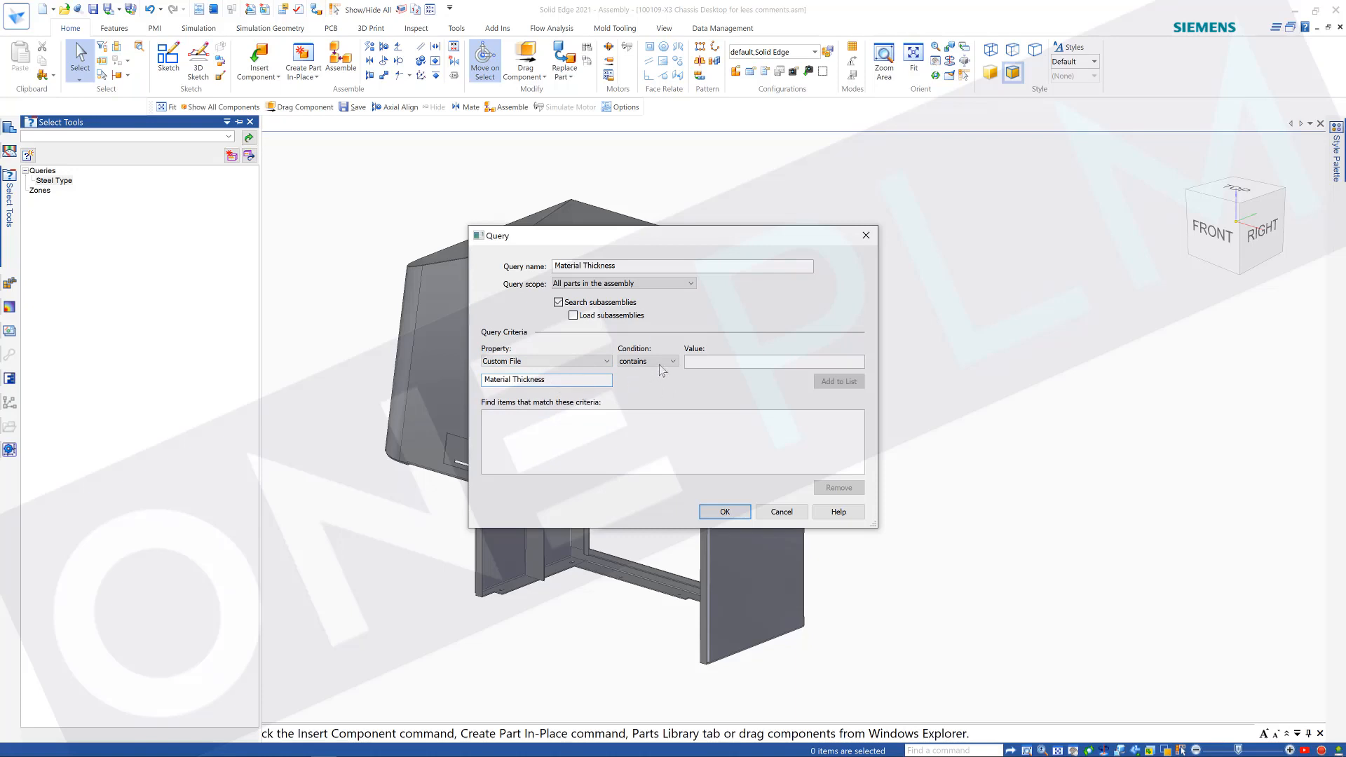
click(772, 360)
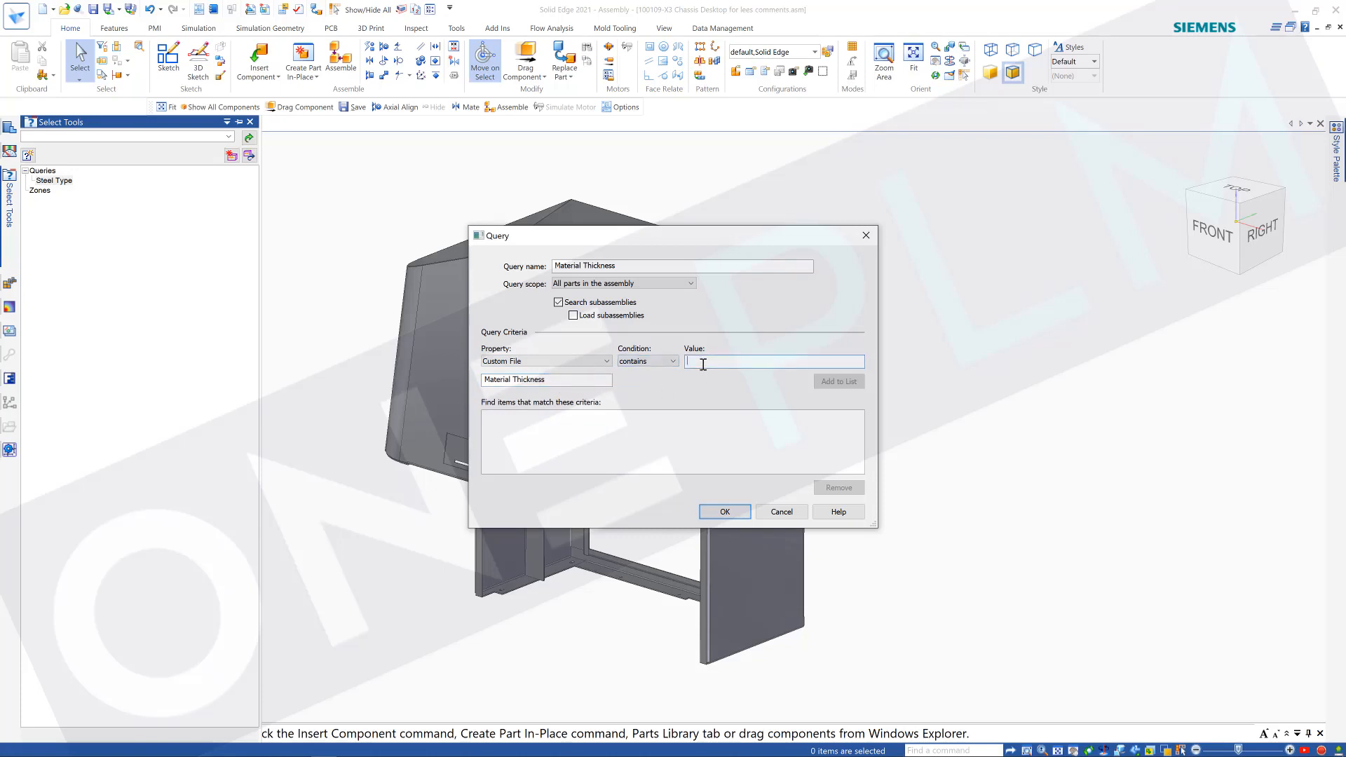
text(1.6)
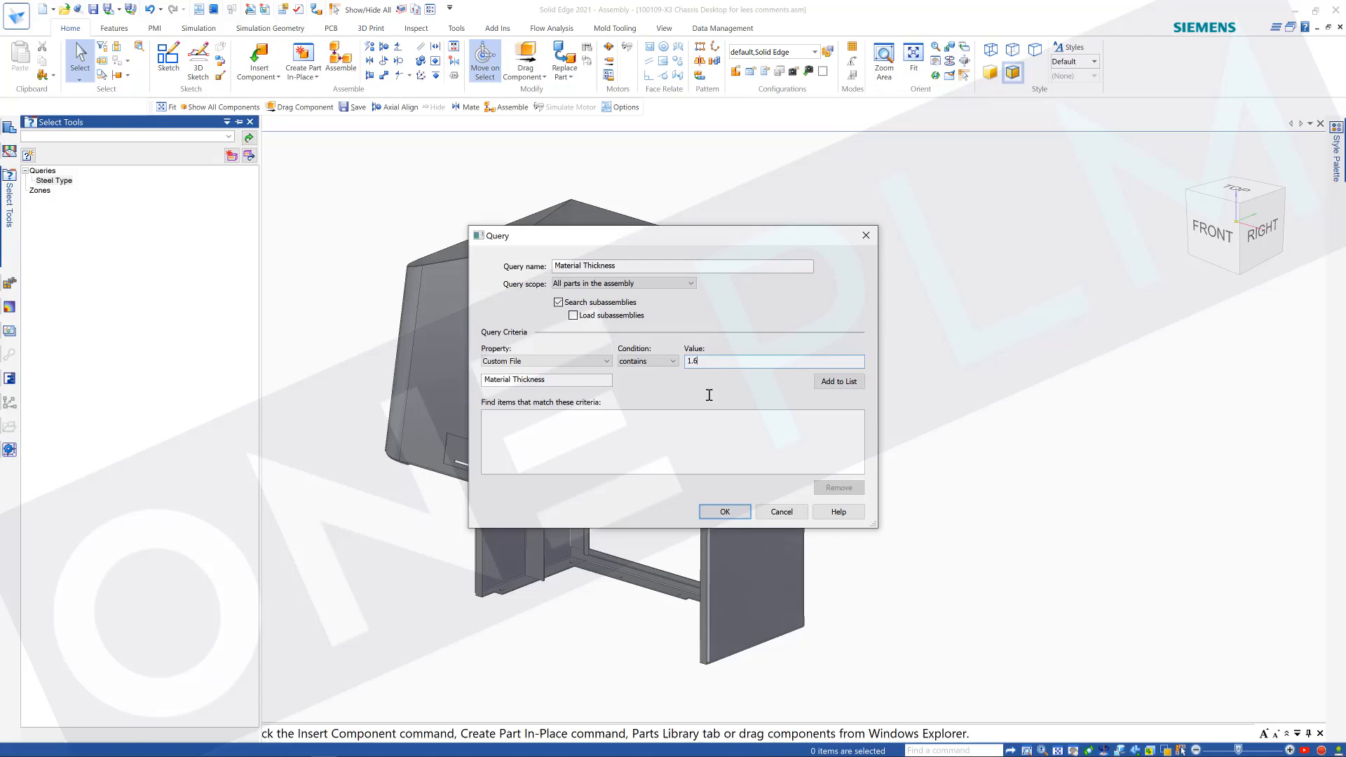
click(837, 381)
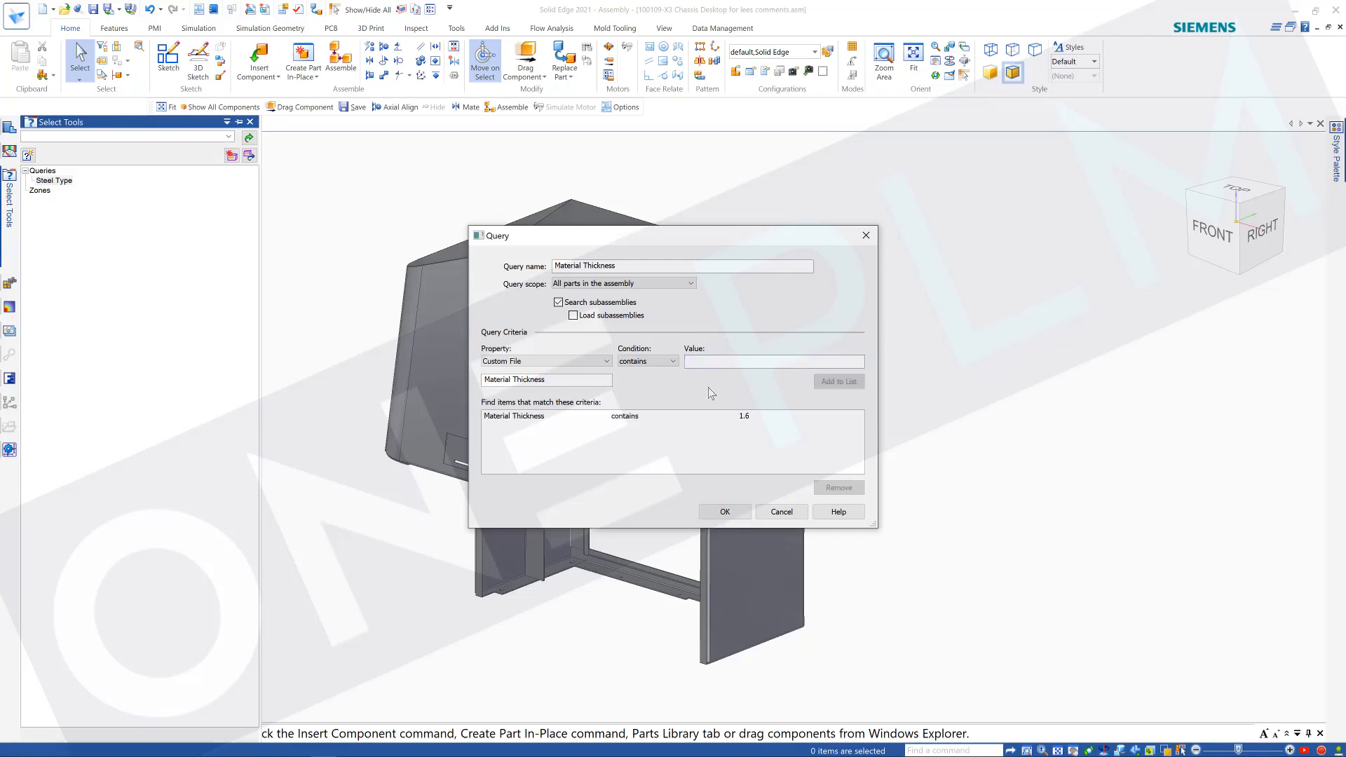
click(723, 512)
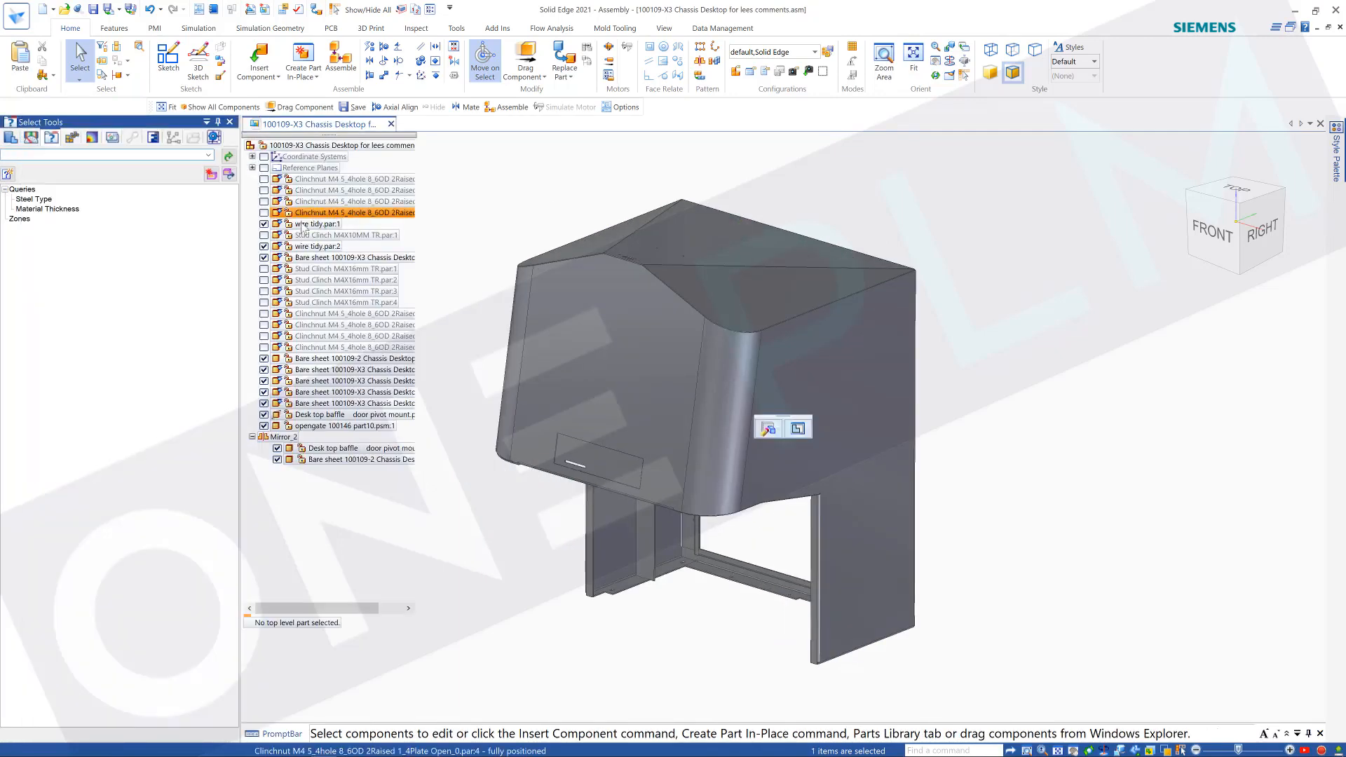
- Run the Material Thickness query, then remove its 1.6 criterion to start a fresh definition
click(47, 209)
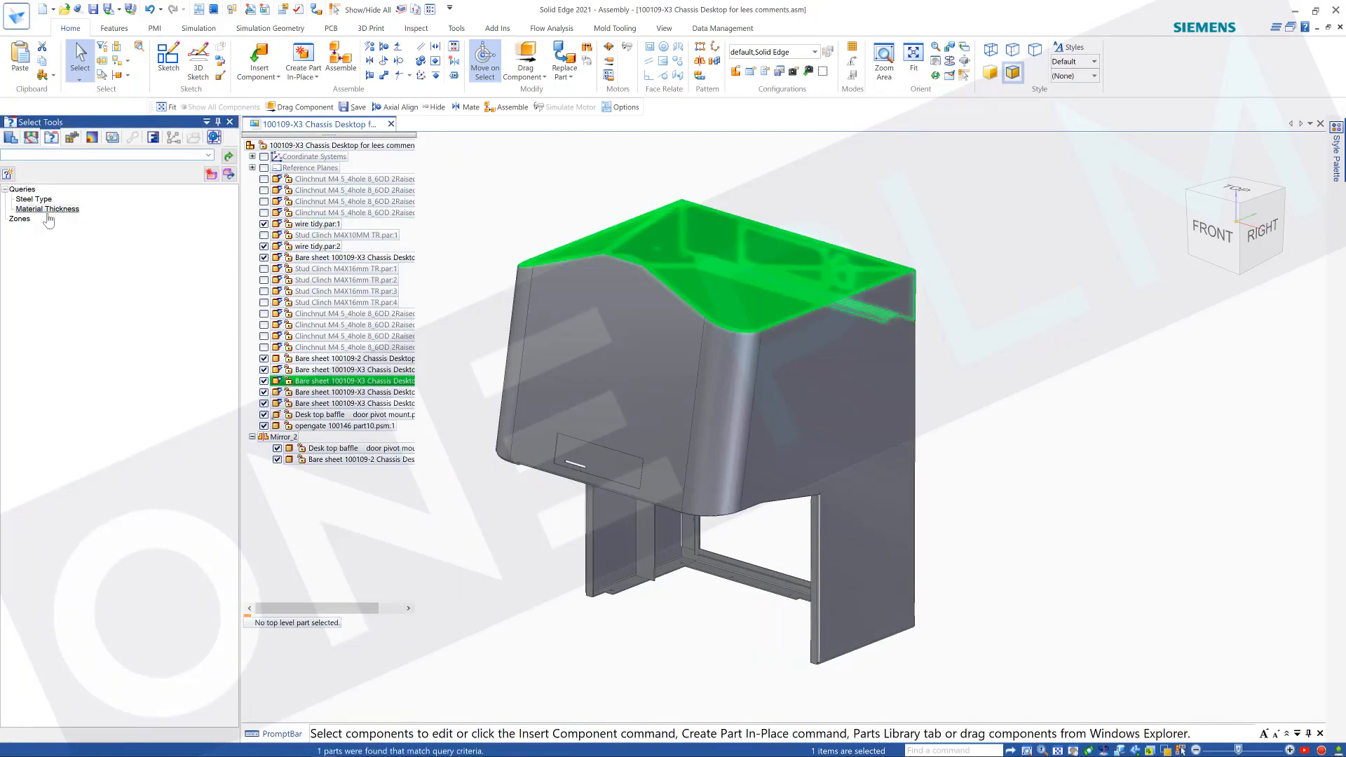
right_click(47, 209)
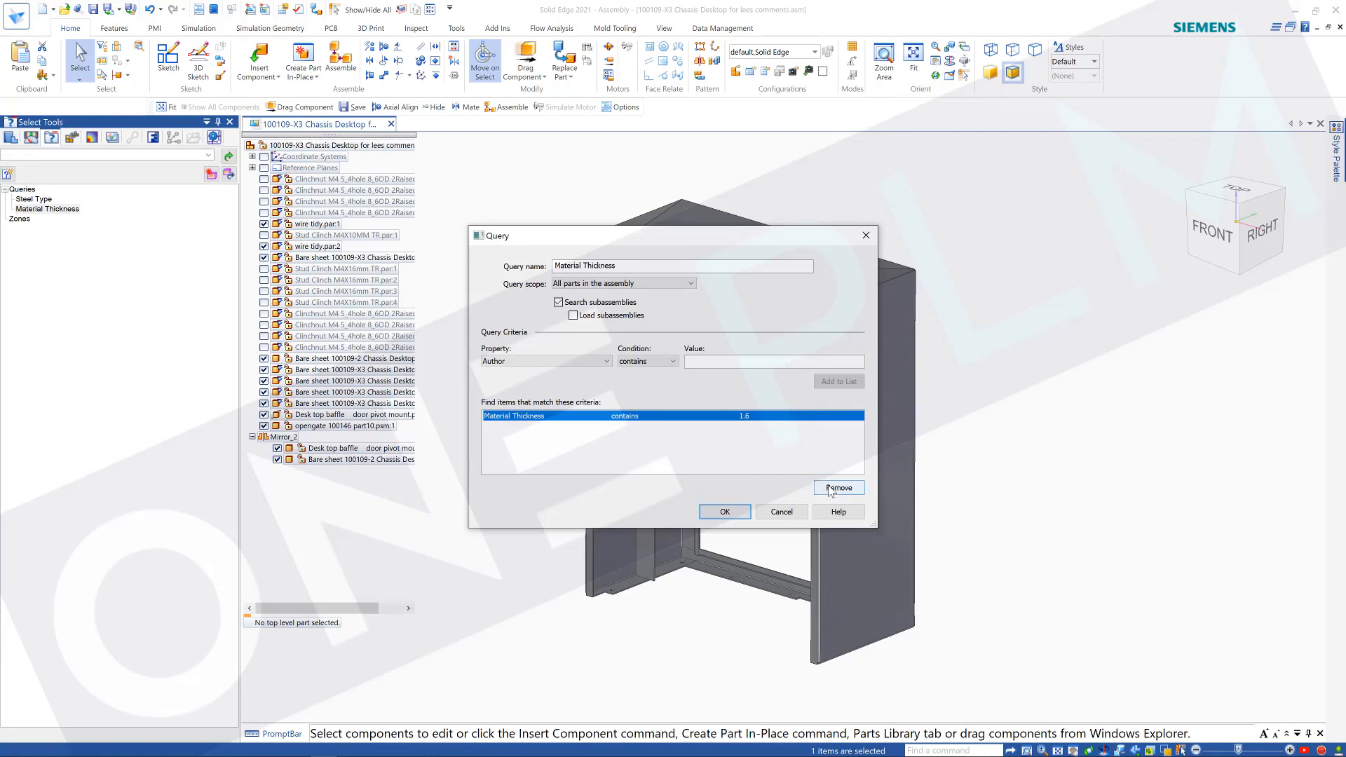
click(838, 488)
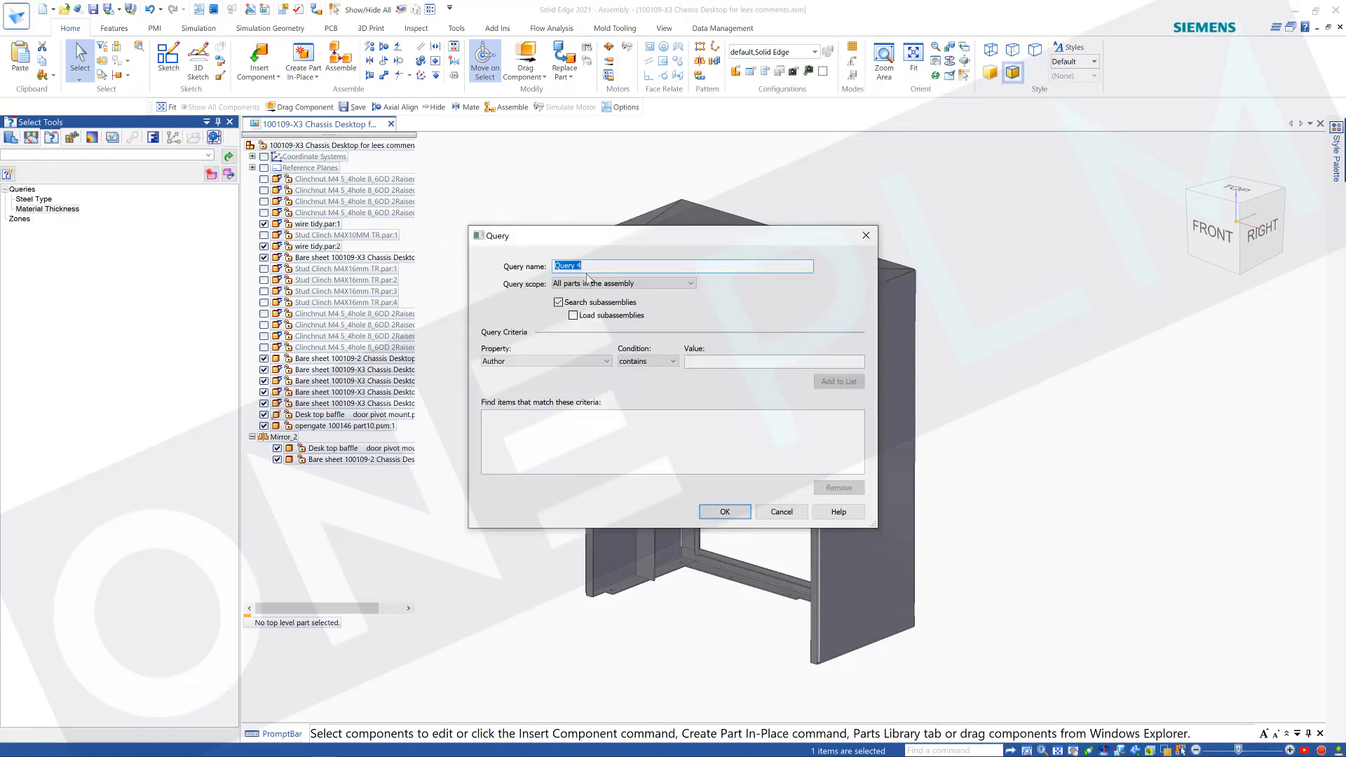
- Create query '2.5 MT' matching Material Thickness containing 2.5 and save it
text(2.5 MT)
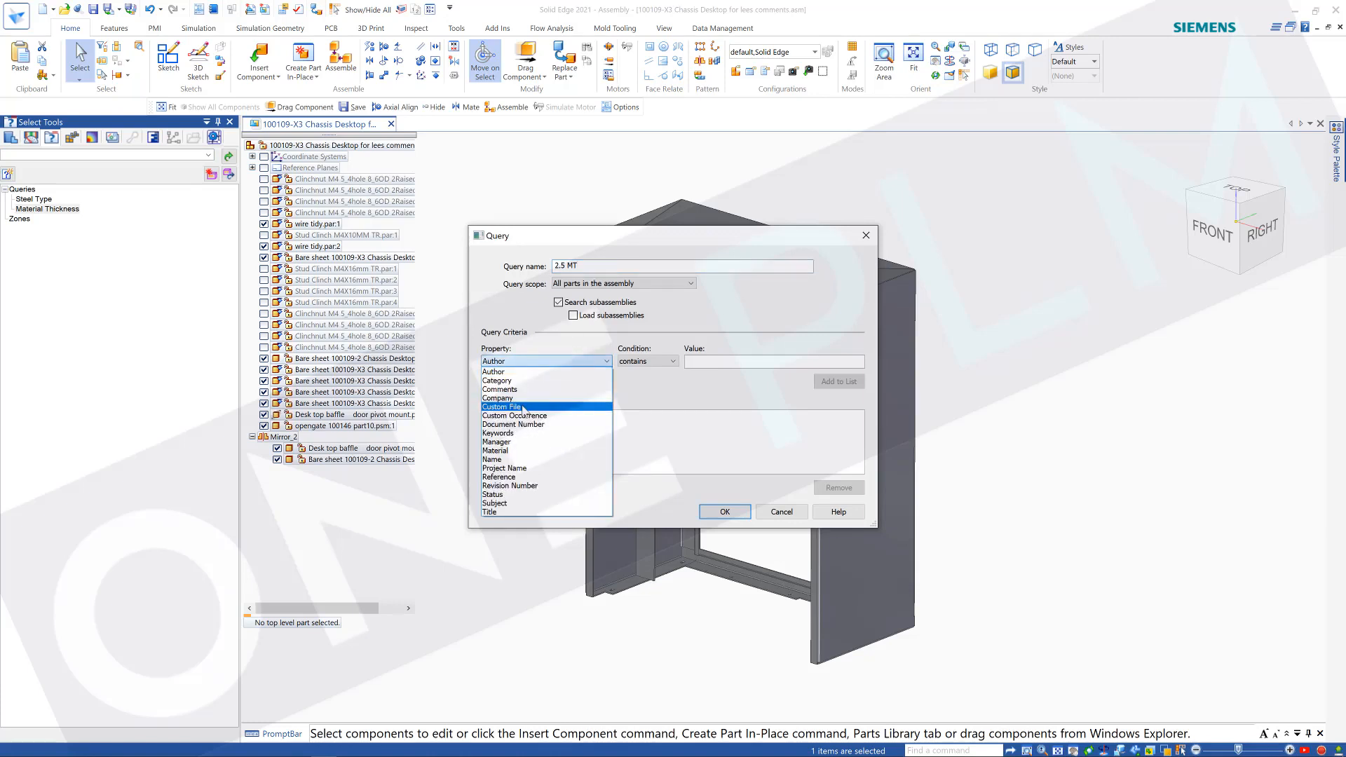
click(502, 406)
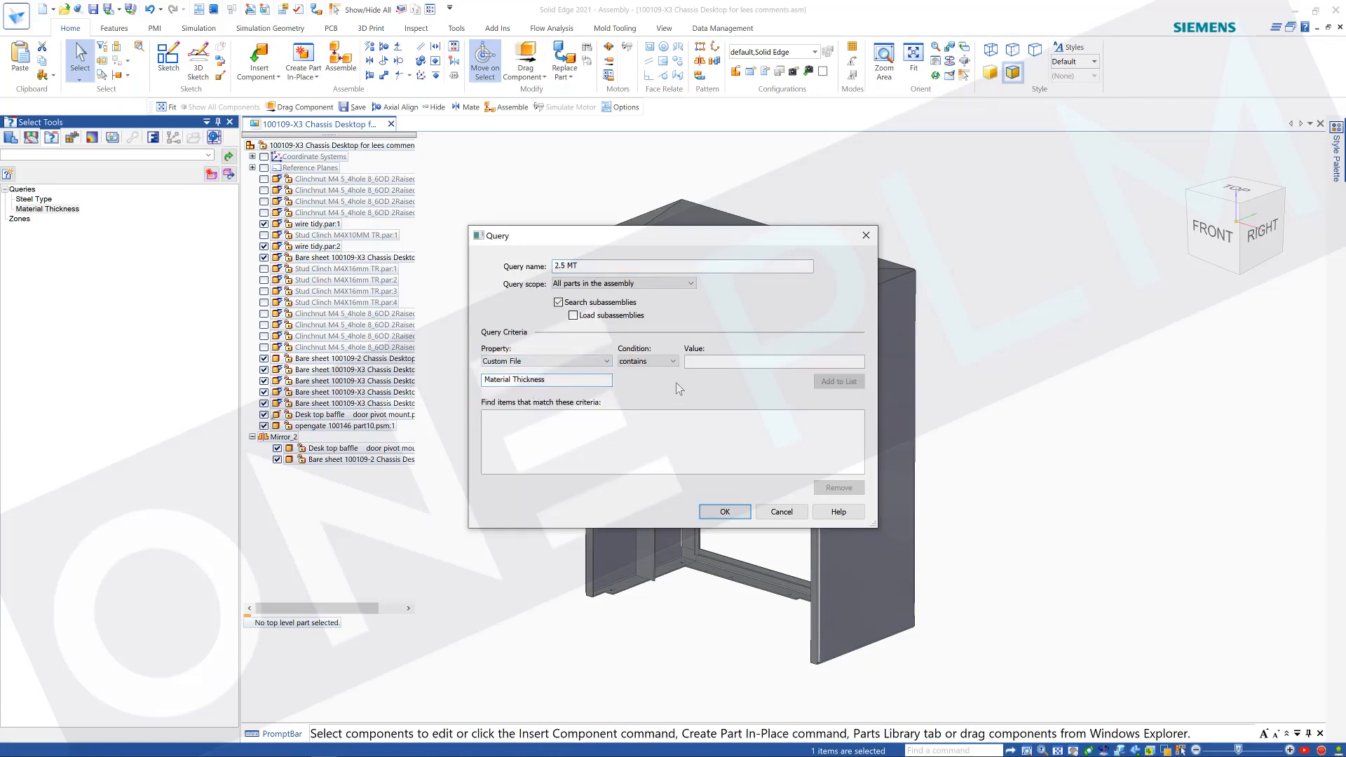
text(2.5)
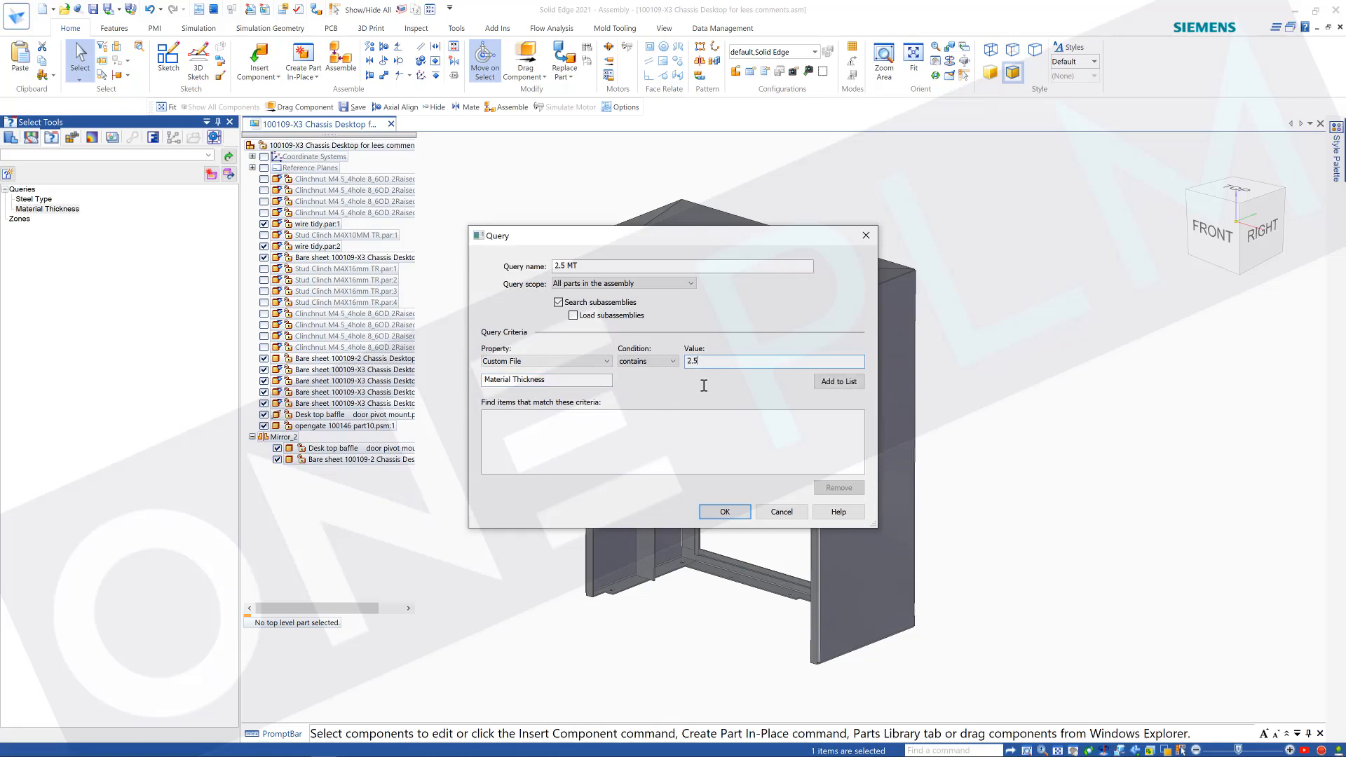
click(838, 381)
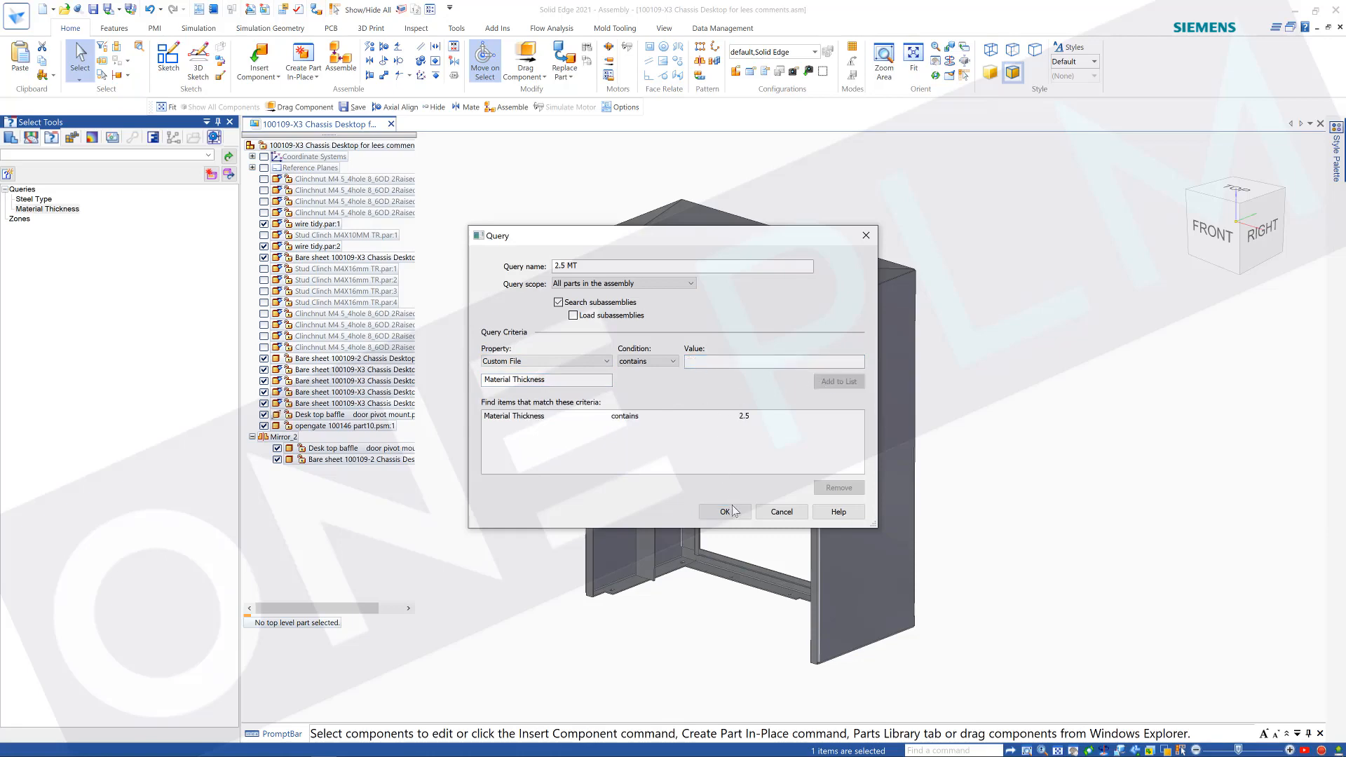
click(724, 512)
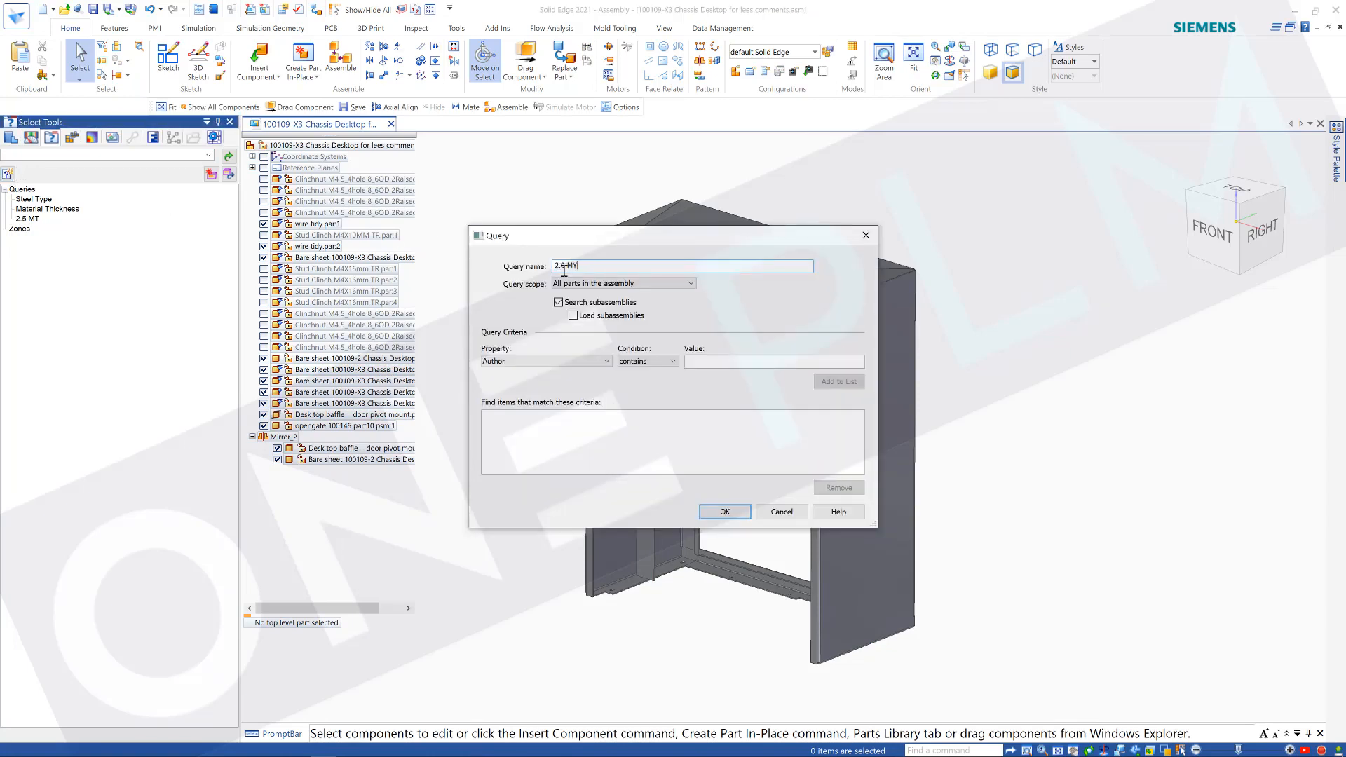
- Create query '2.0 MT' matching Material Thickness containing 2.0 and save it
text(2.0 MT)
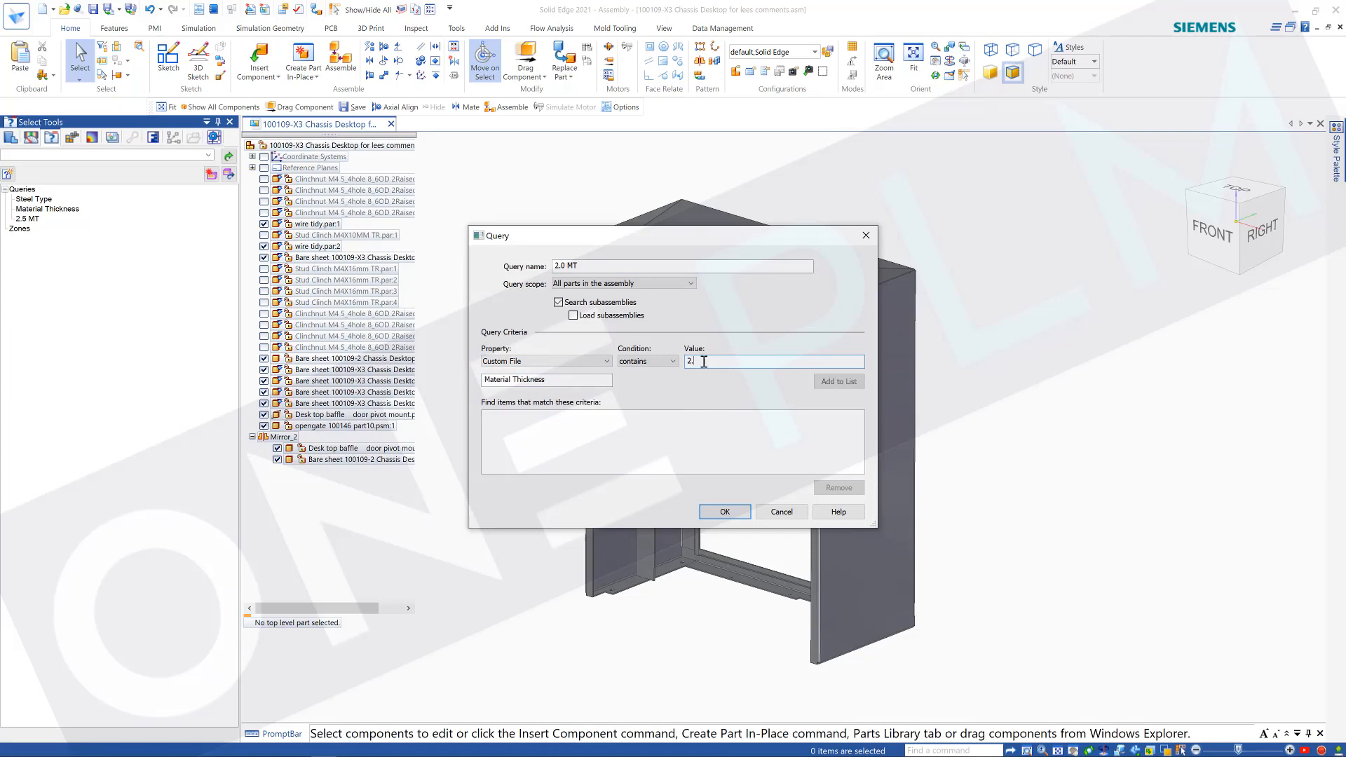
click(837, 381)
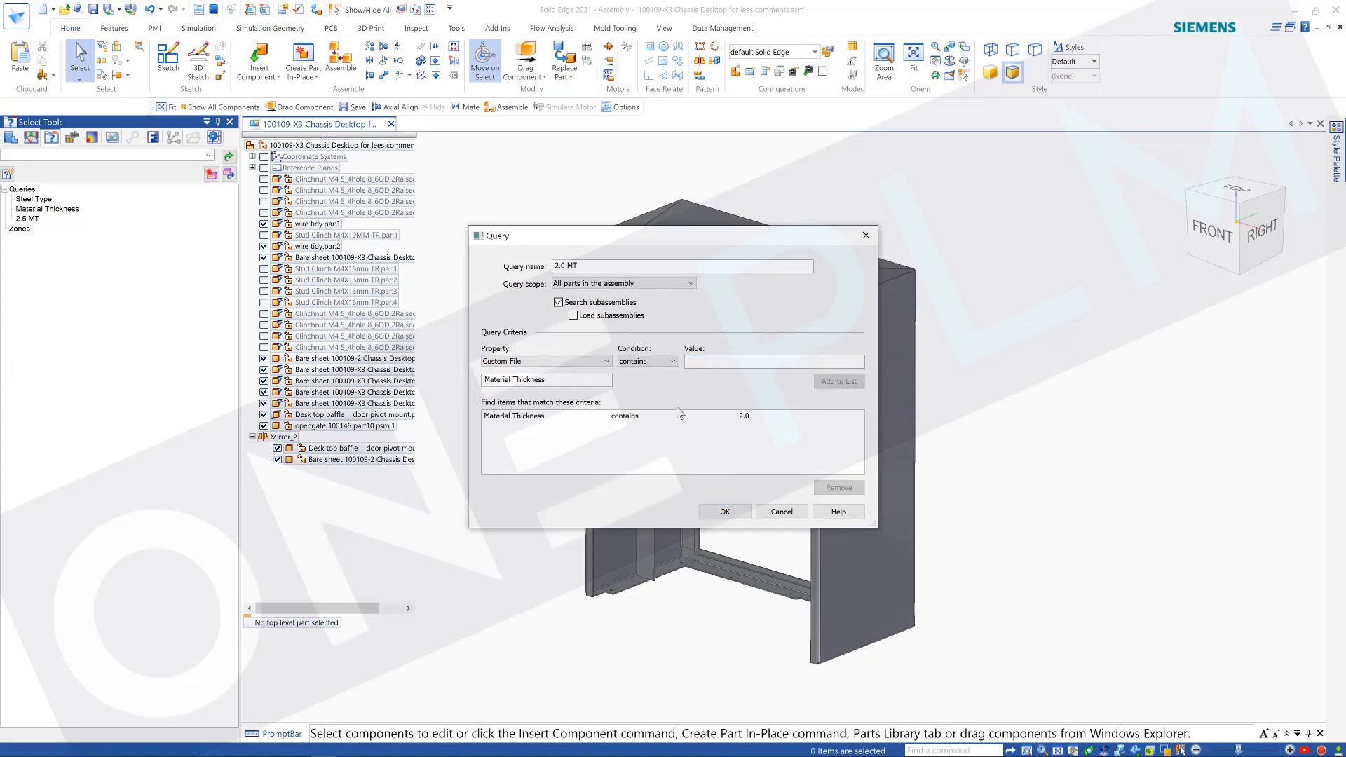
click(723, 511)
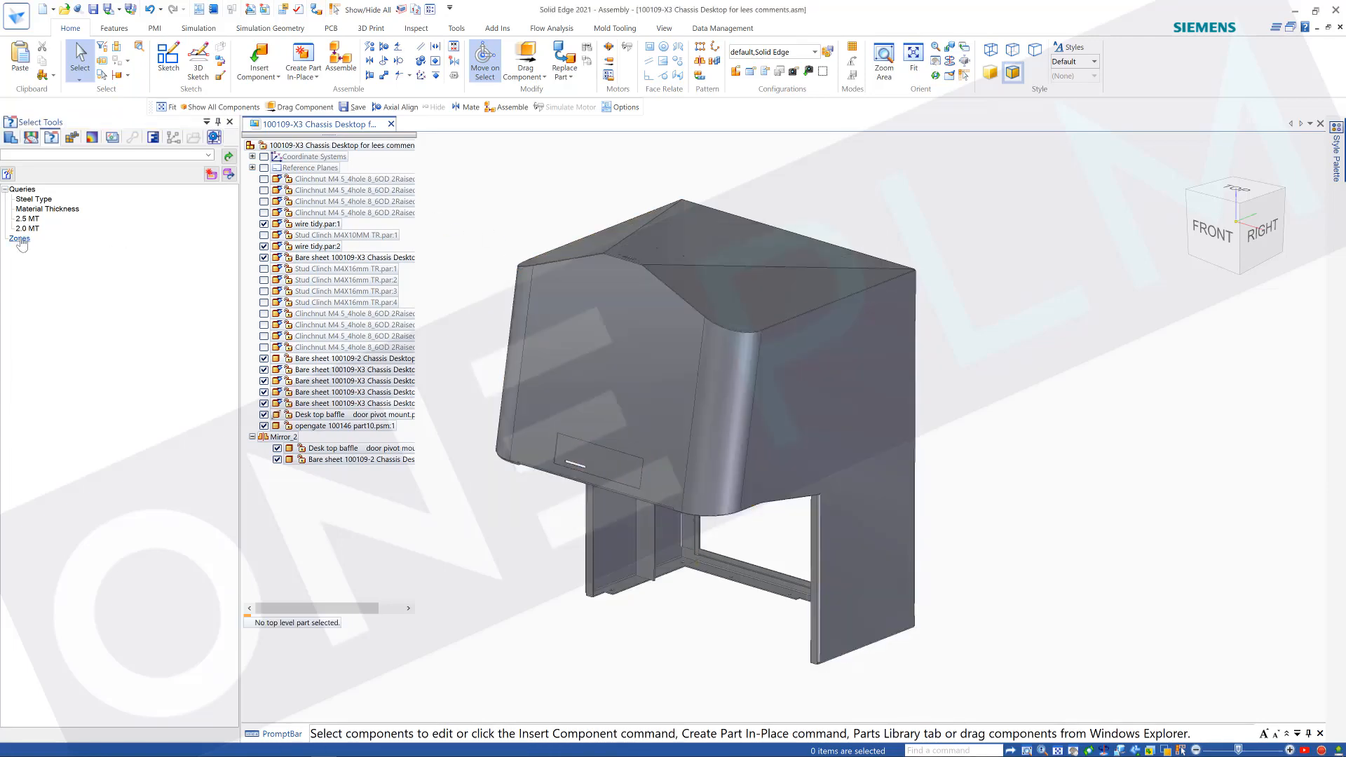
- Run the 2.5 MT query, then select the mirrored desk top baffle door pivot mount
click(25, 218)
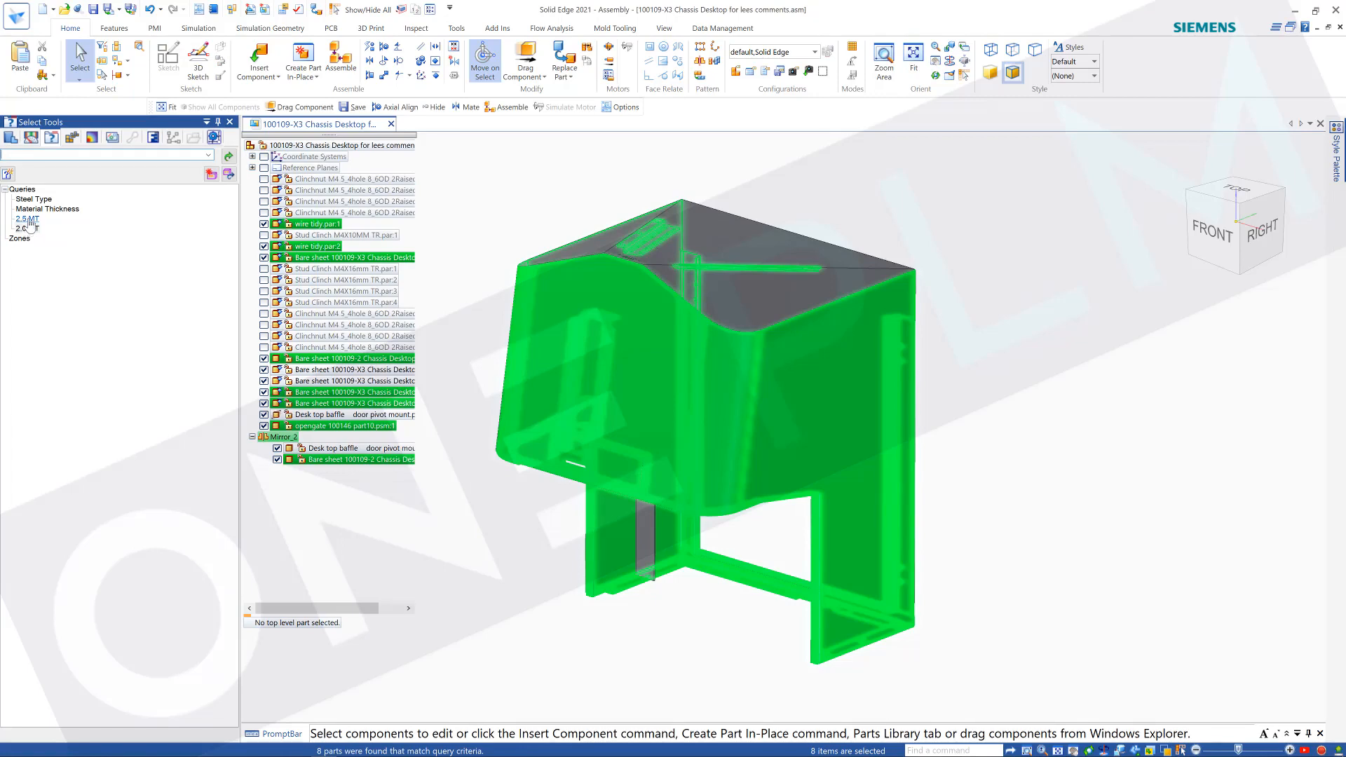
click(26, 219)
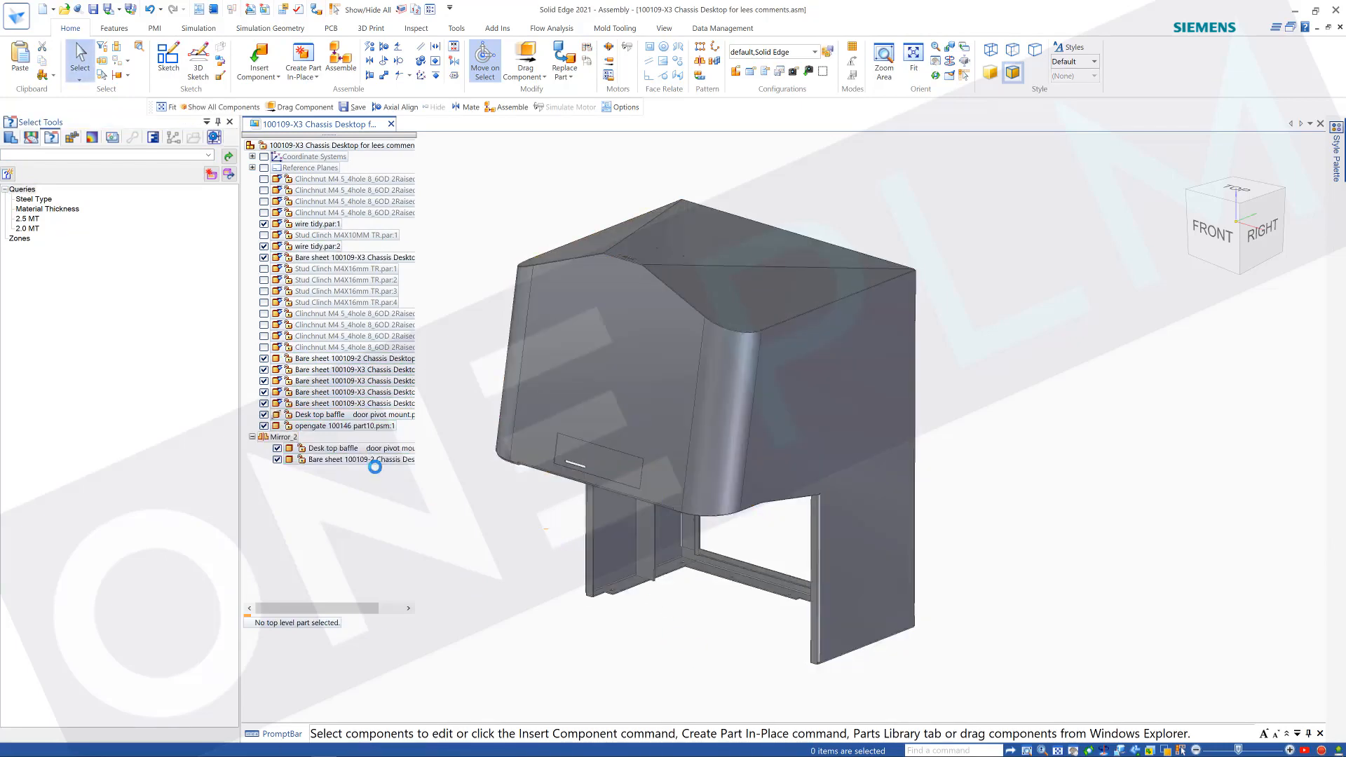
click(359, 447)
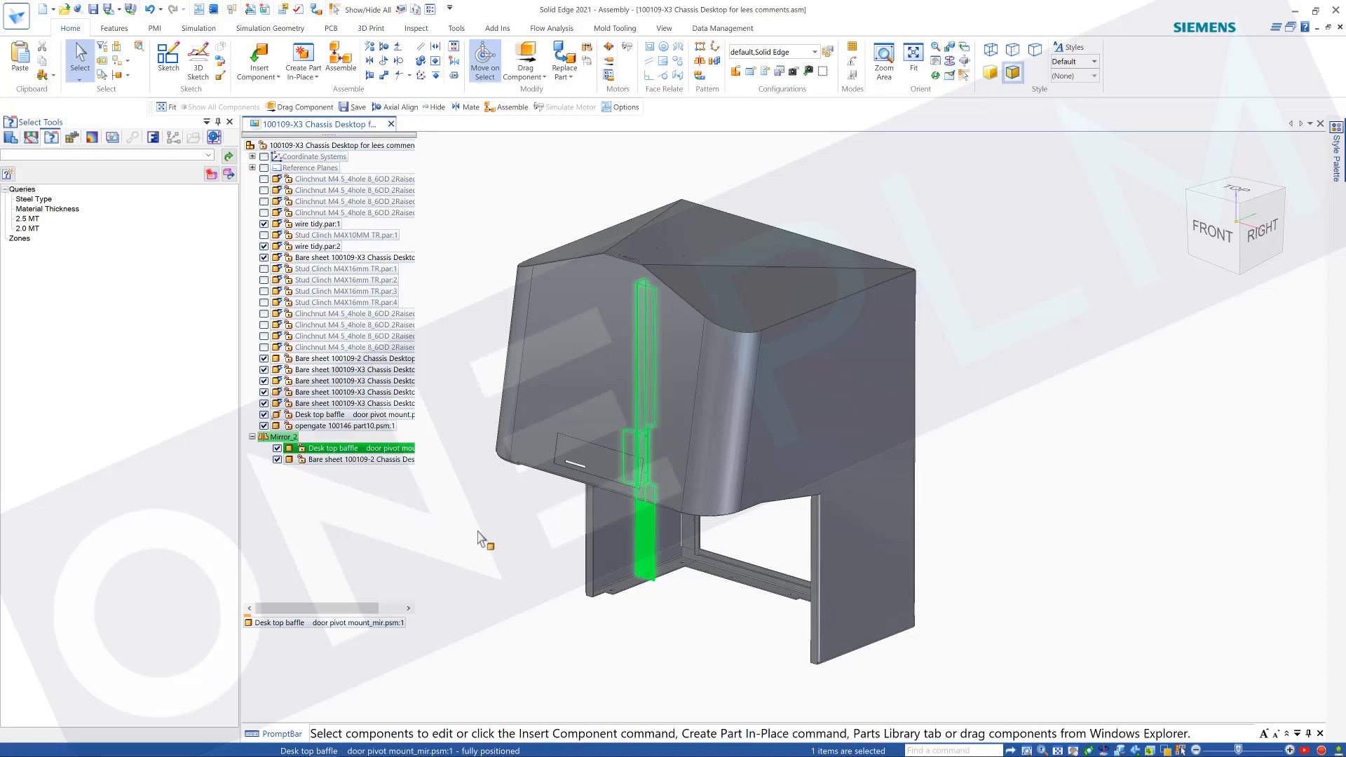